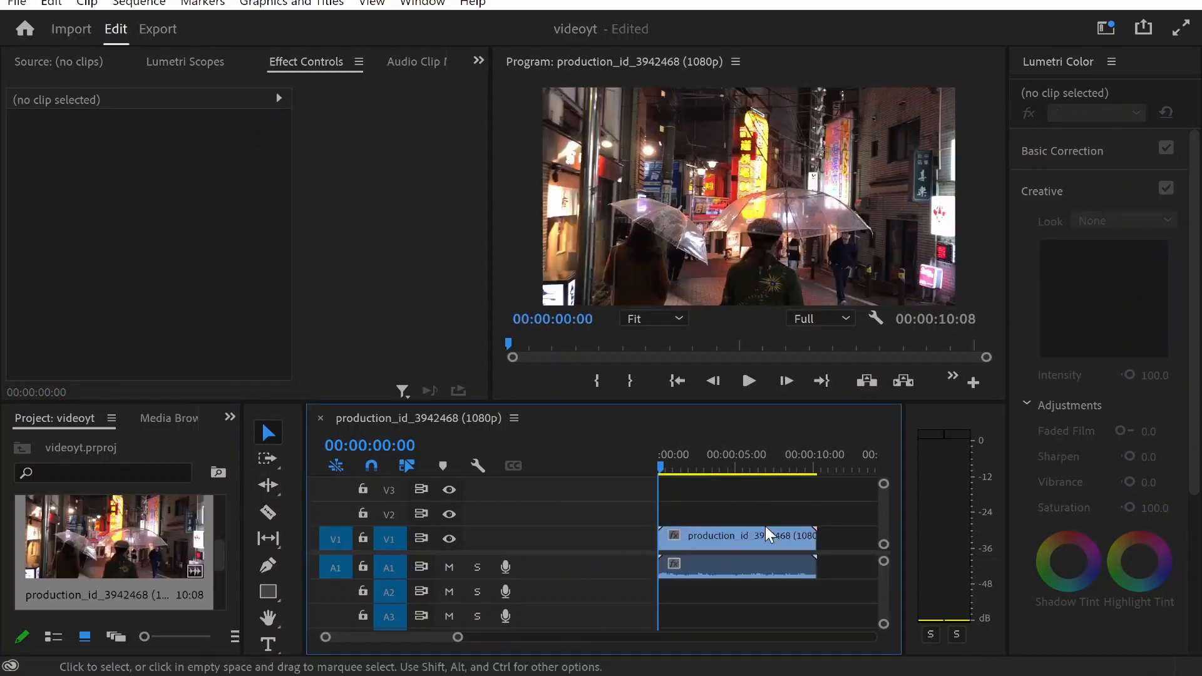
# - Select the night-street clip on V1 so its Motion, Opacity and Time Remapping settings load
pyautogui.click(736, 537)
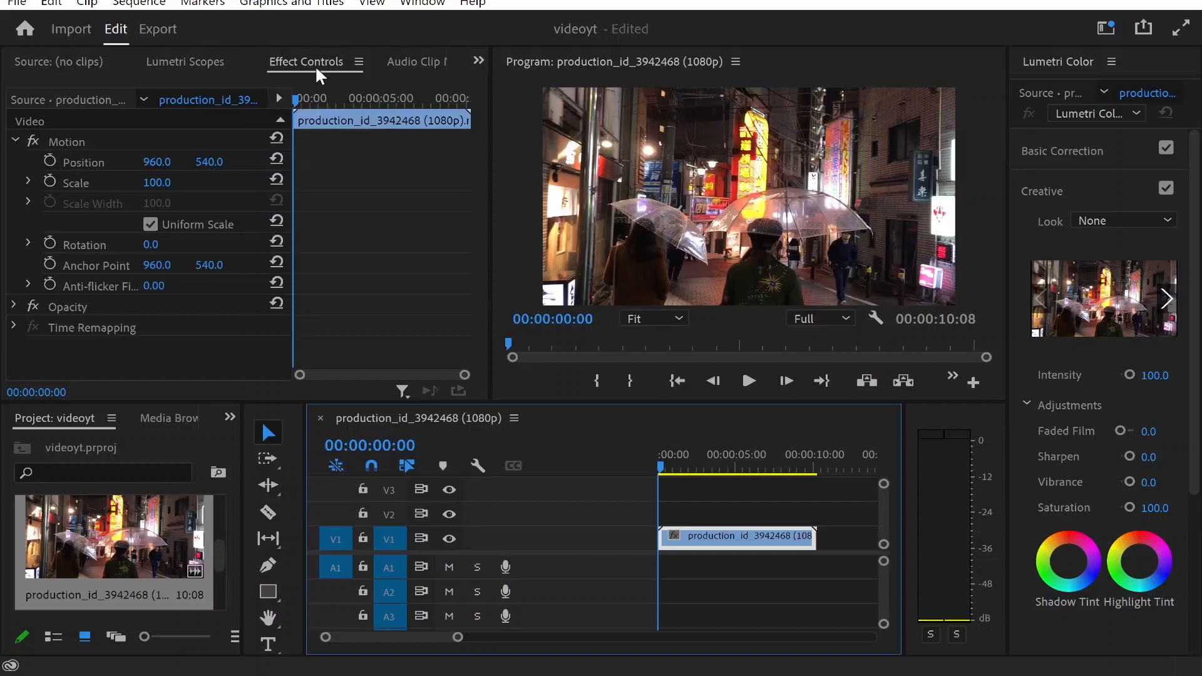
pyautogui.click(422, 4)
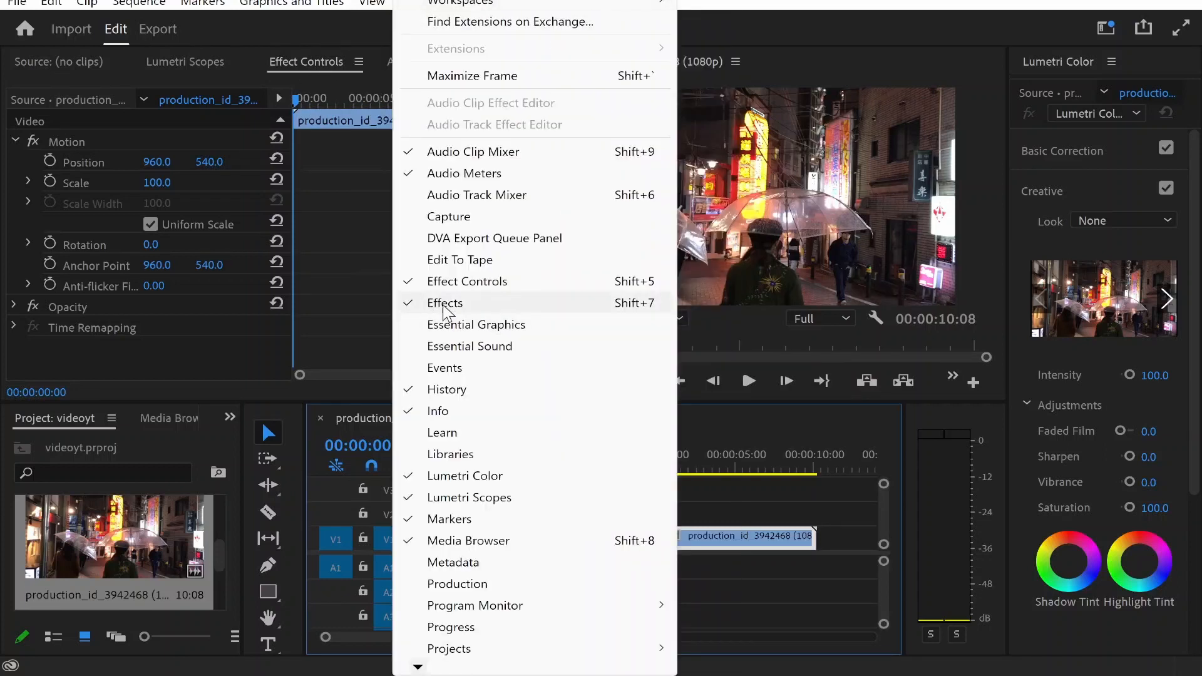
pyautogui.moveTo(495, 238)
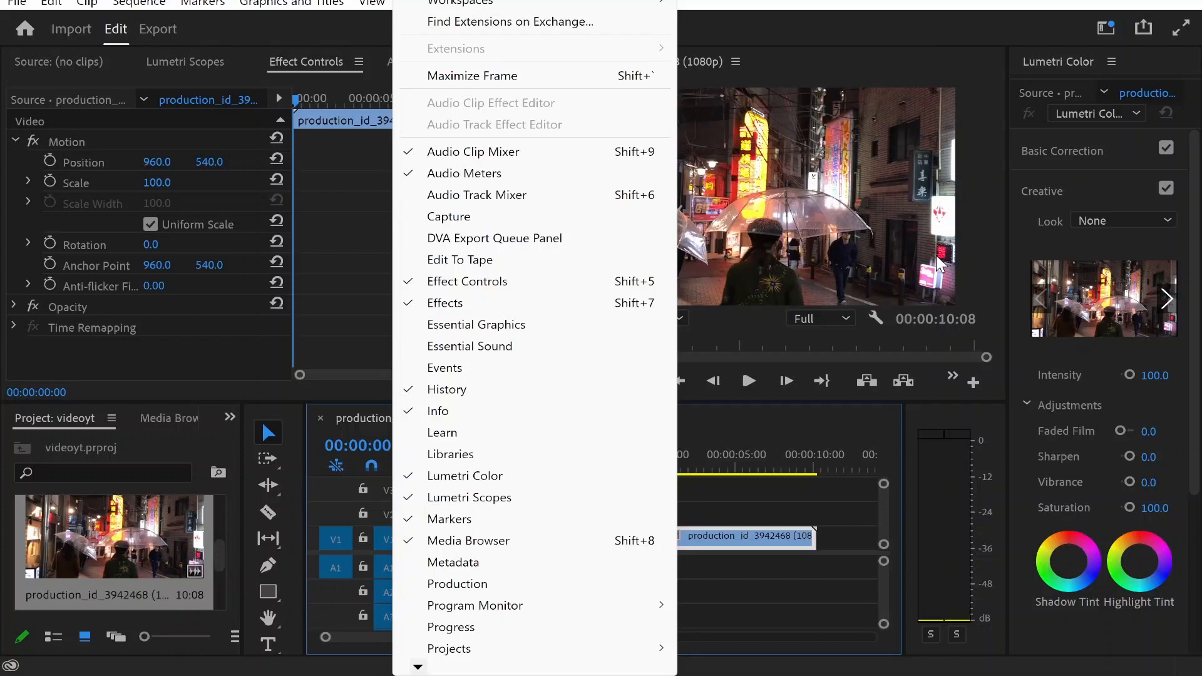
pyautogui.moveTo(505, 74)
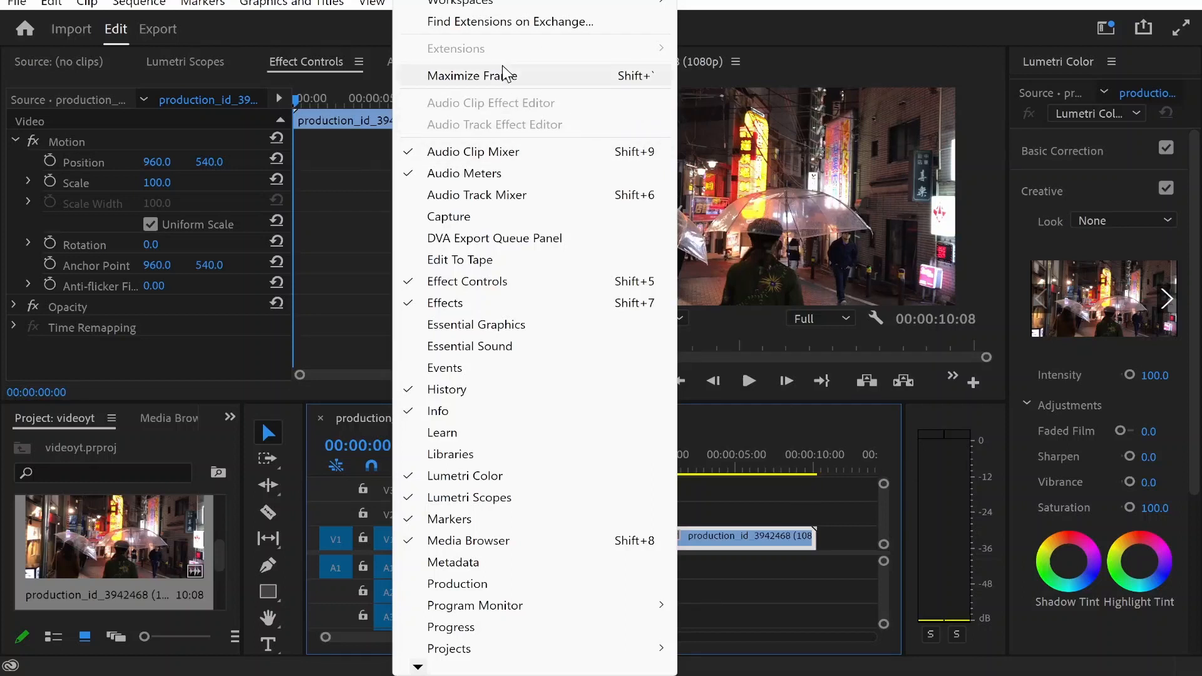
pyautogui.moveTo(460, 3)
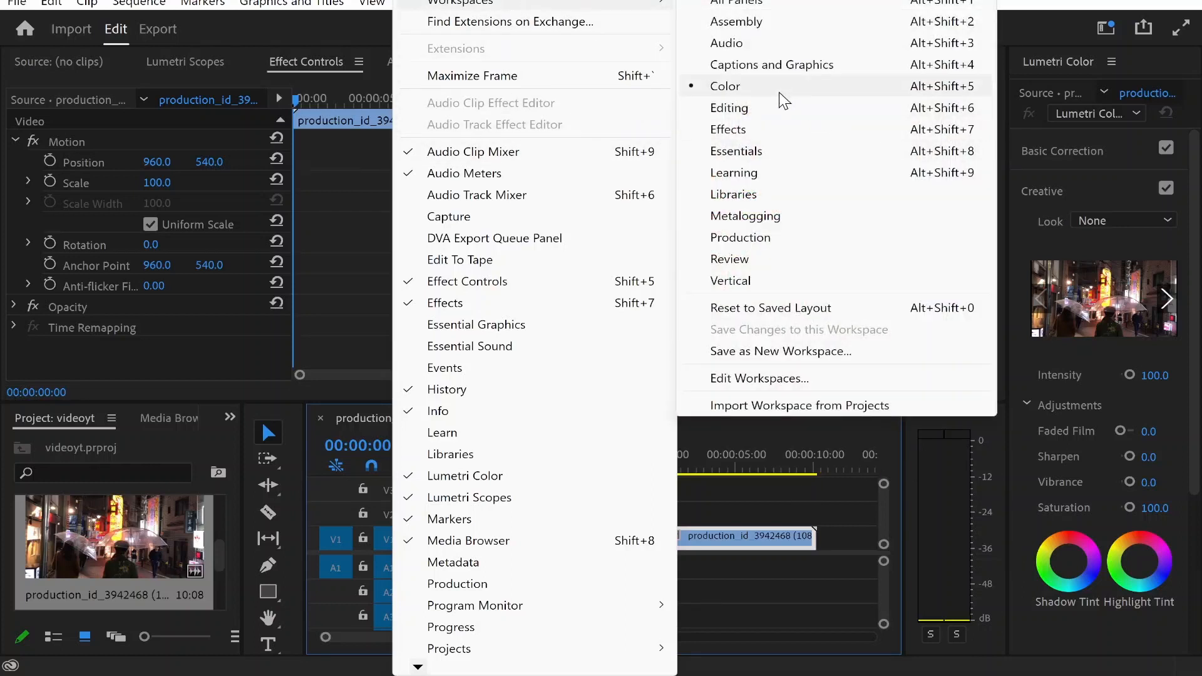
pyautogui.moveTo(914, 227)
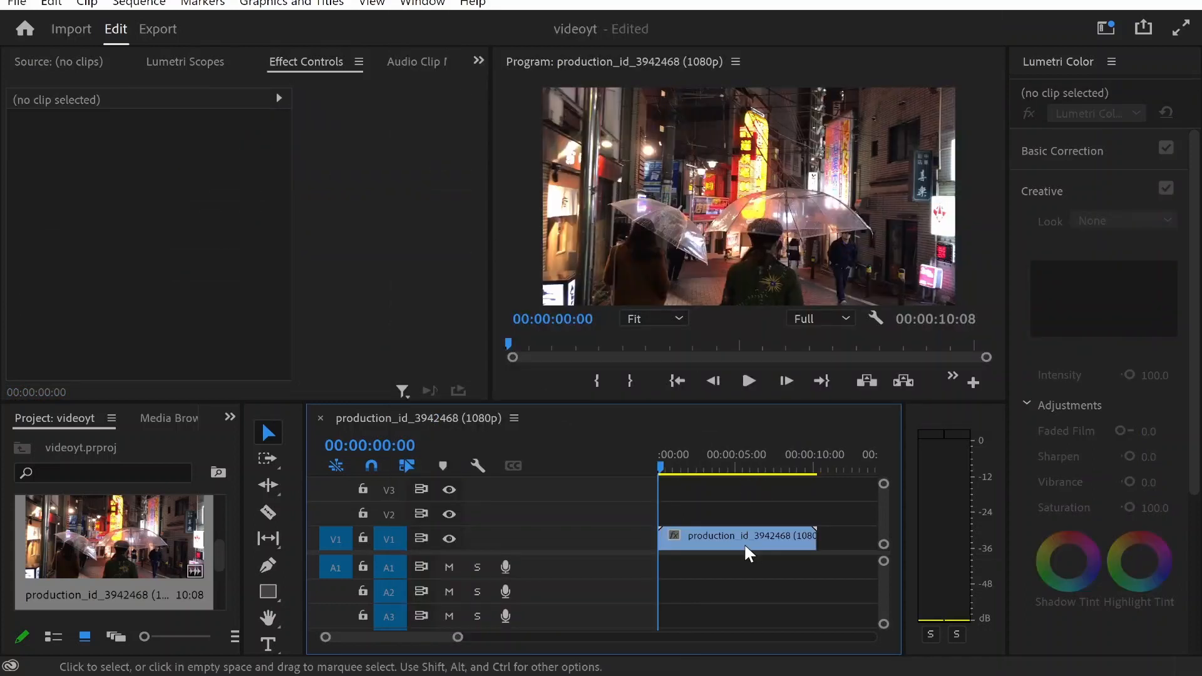
# - Reselect the clip and set its Opacity to 0% at the start, turning the preview black
pyautogui.click(736, 537)
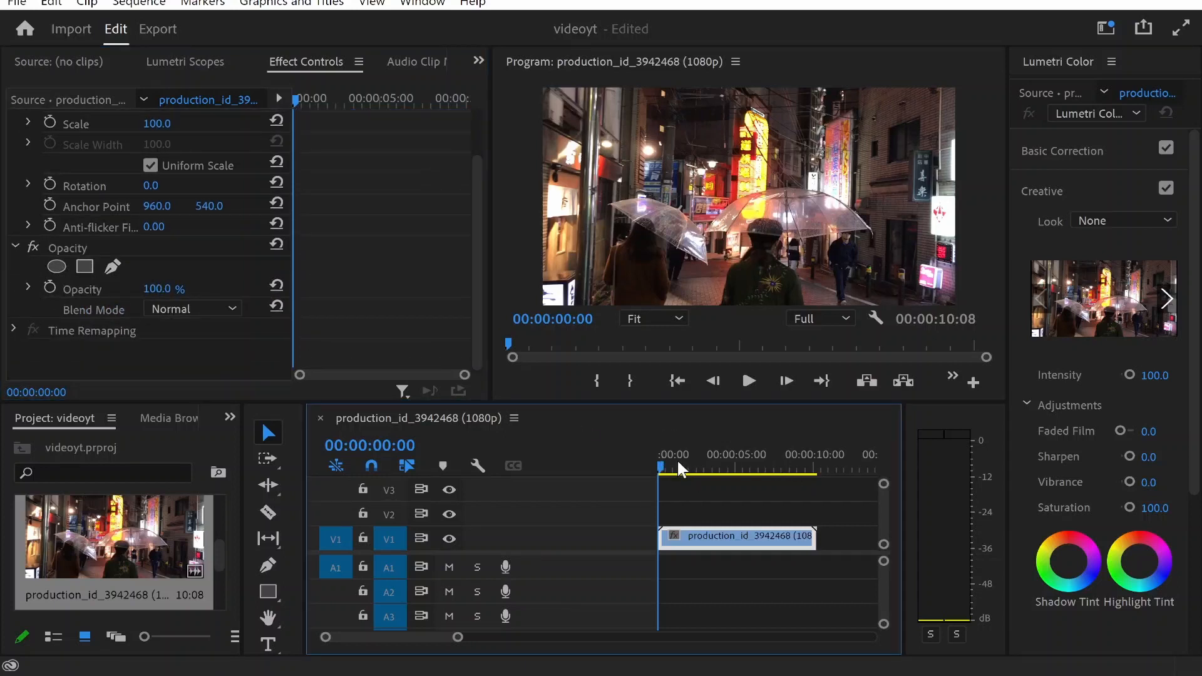
pyautogui.click(697, 467)
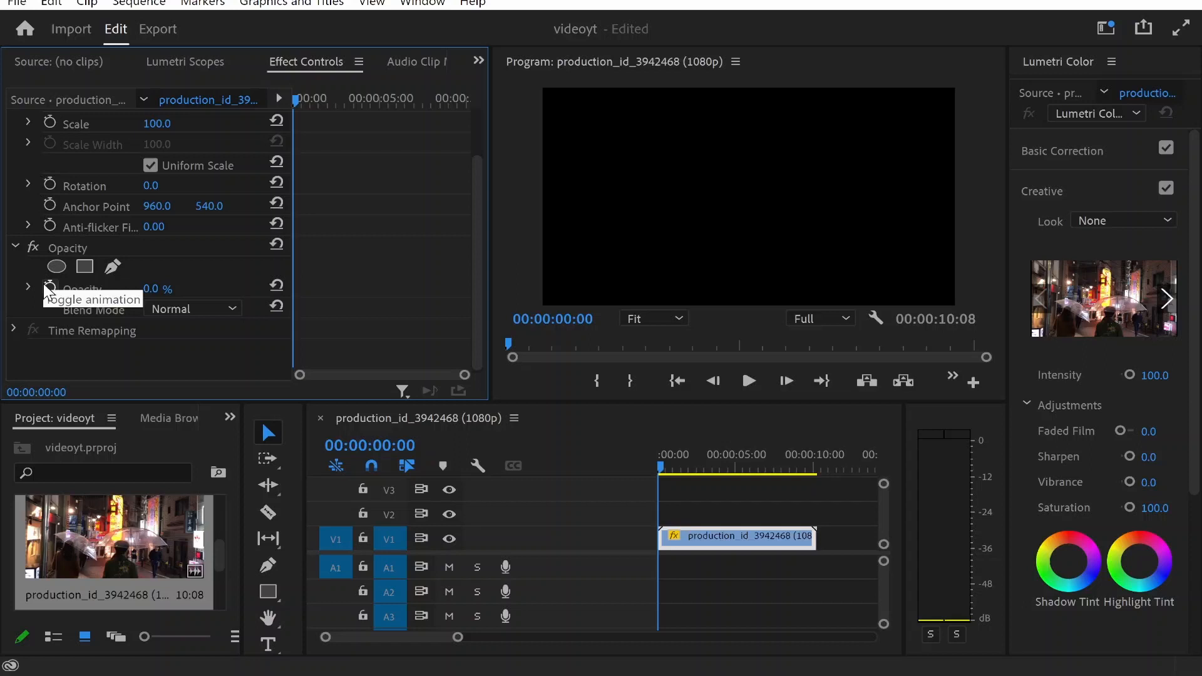
pyautogui.moveTo(90, 329)
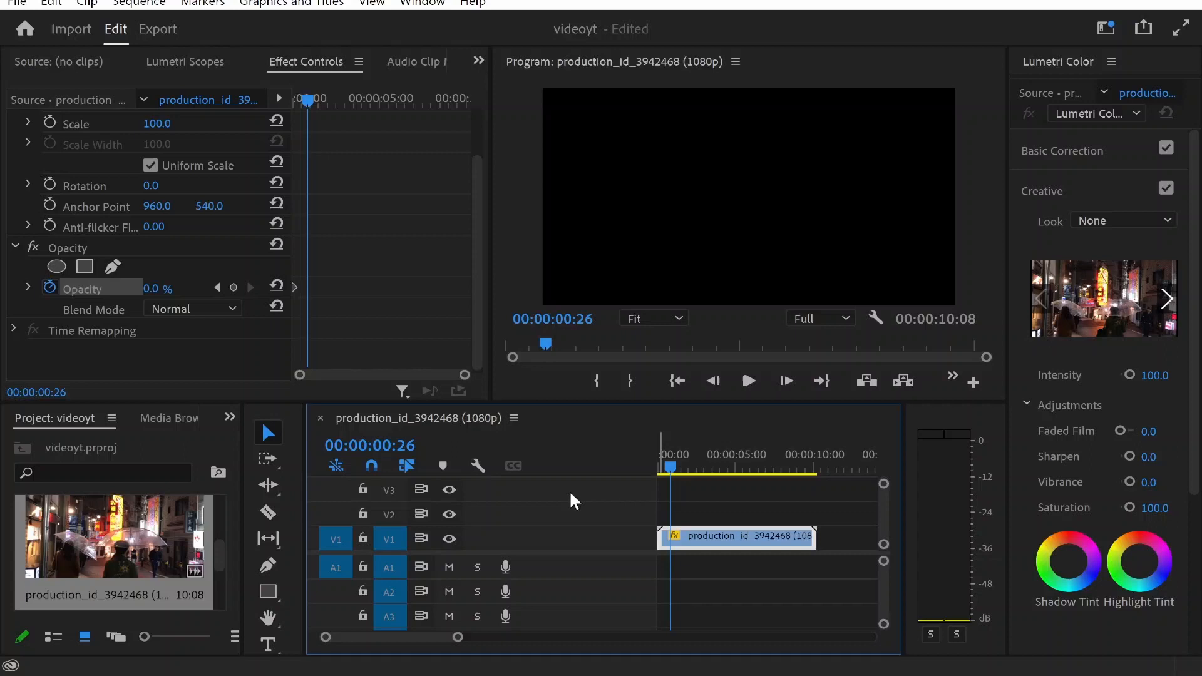
# - Set Opacity to 100 at 00:00:00:26 and play back to check the fade-in from black
pyautogui.click(158, 288)
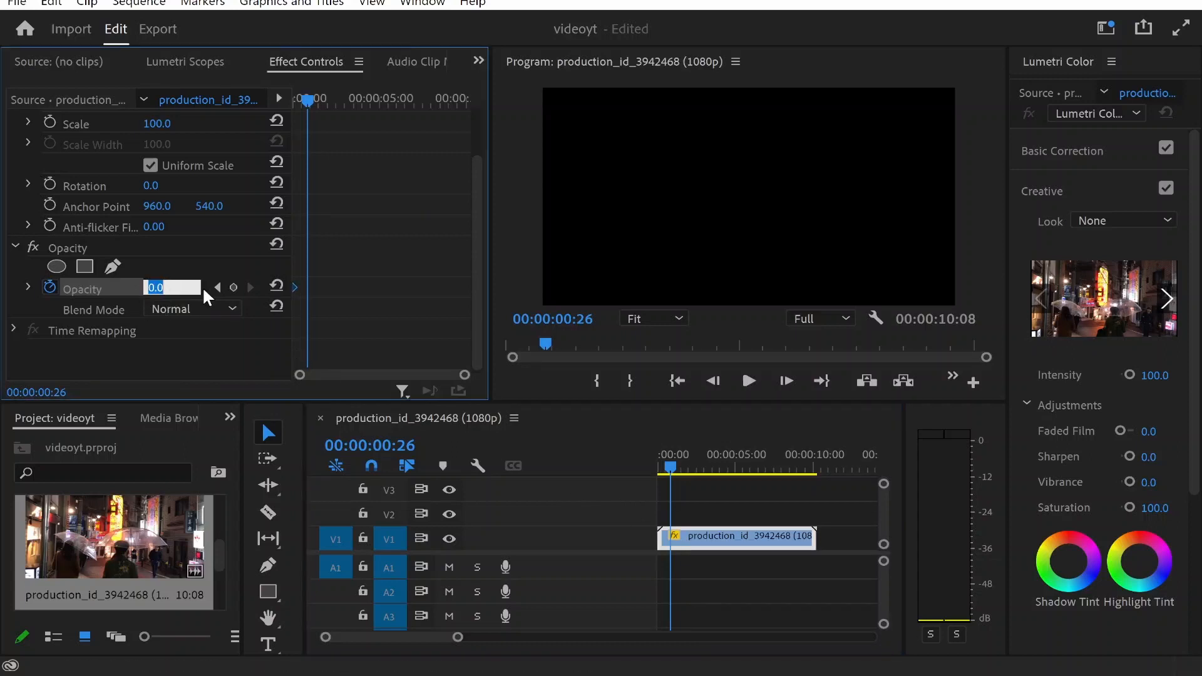
pyautogui.write('100.0')
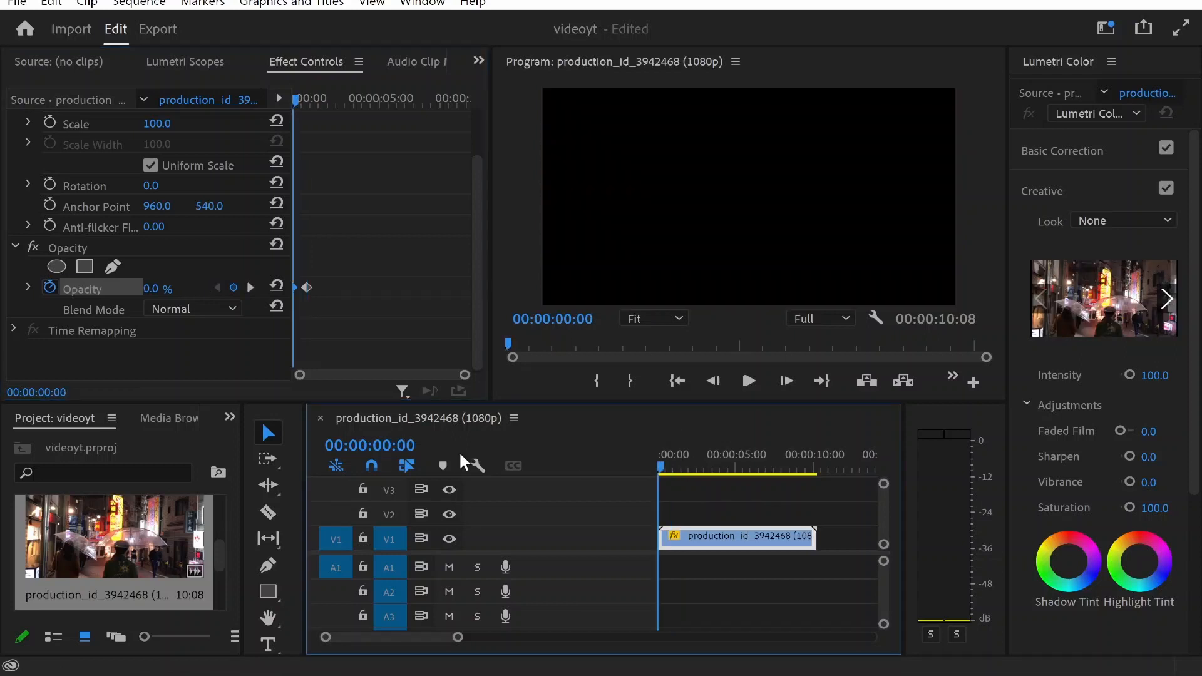
pyautogui.click(747, 380)
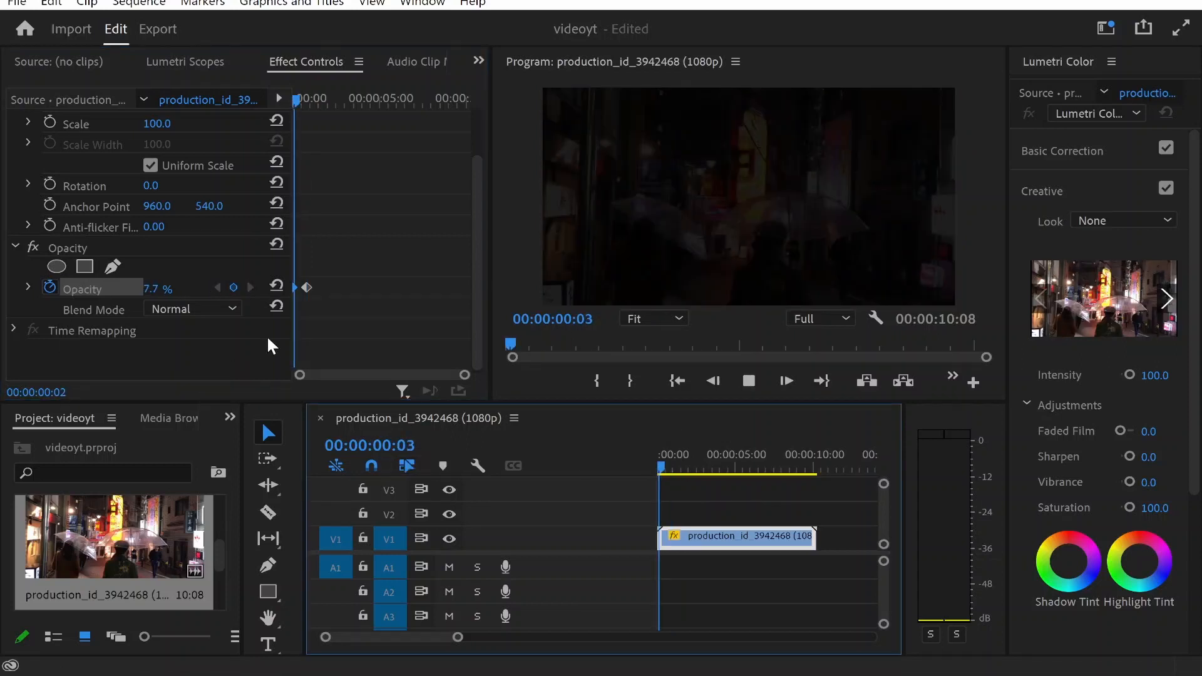
pyautogui.click(677, 453)
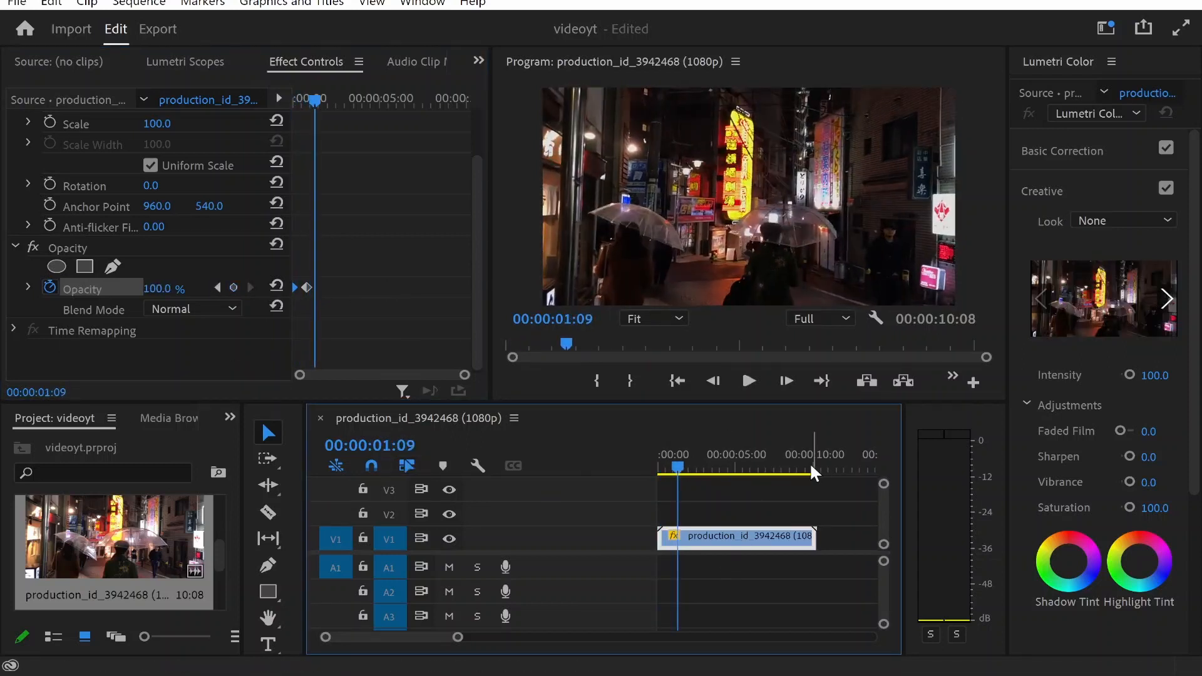
pyautogui.click(805, 454)
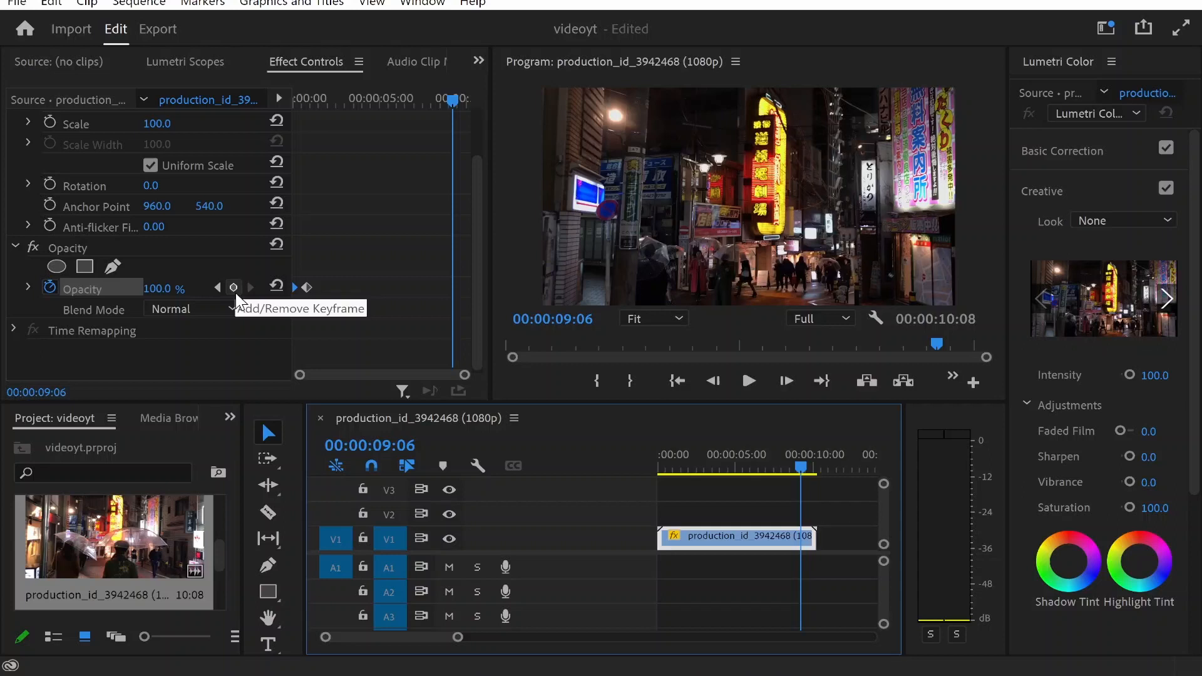
# - Keyframe 100% opacity near nine seconds and 0% at the last frame, then preview the fade-out
pyautogui.click(233, 288)
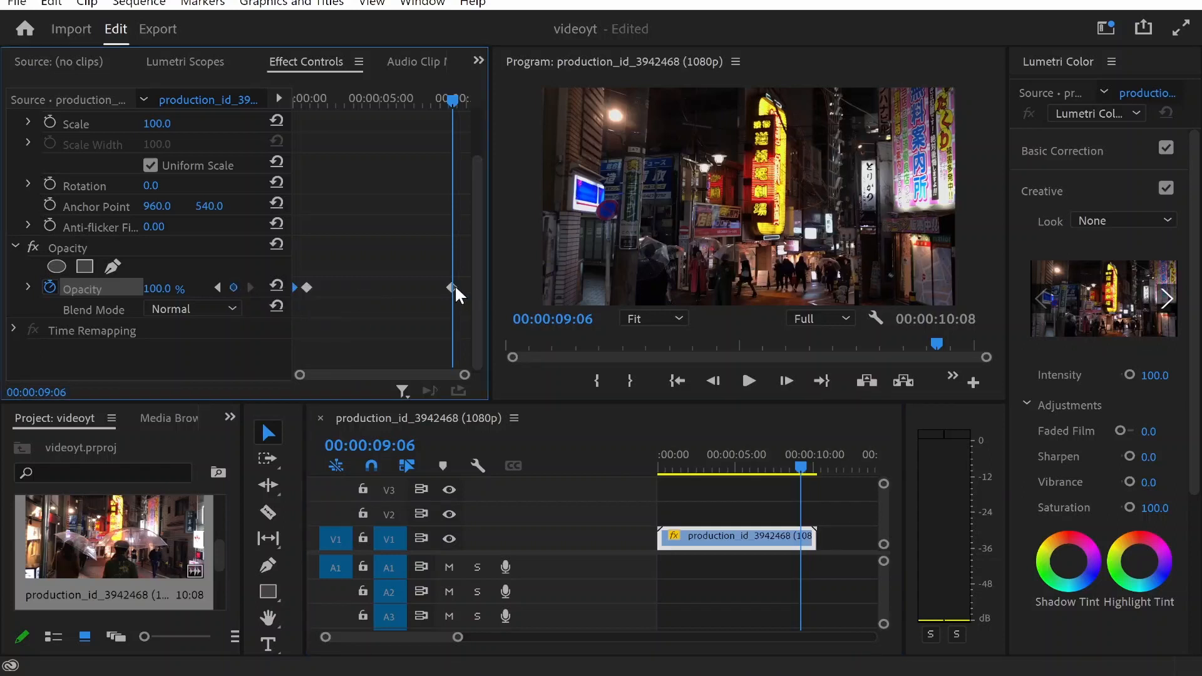
pyautogui.click(809, 468)
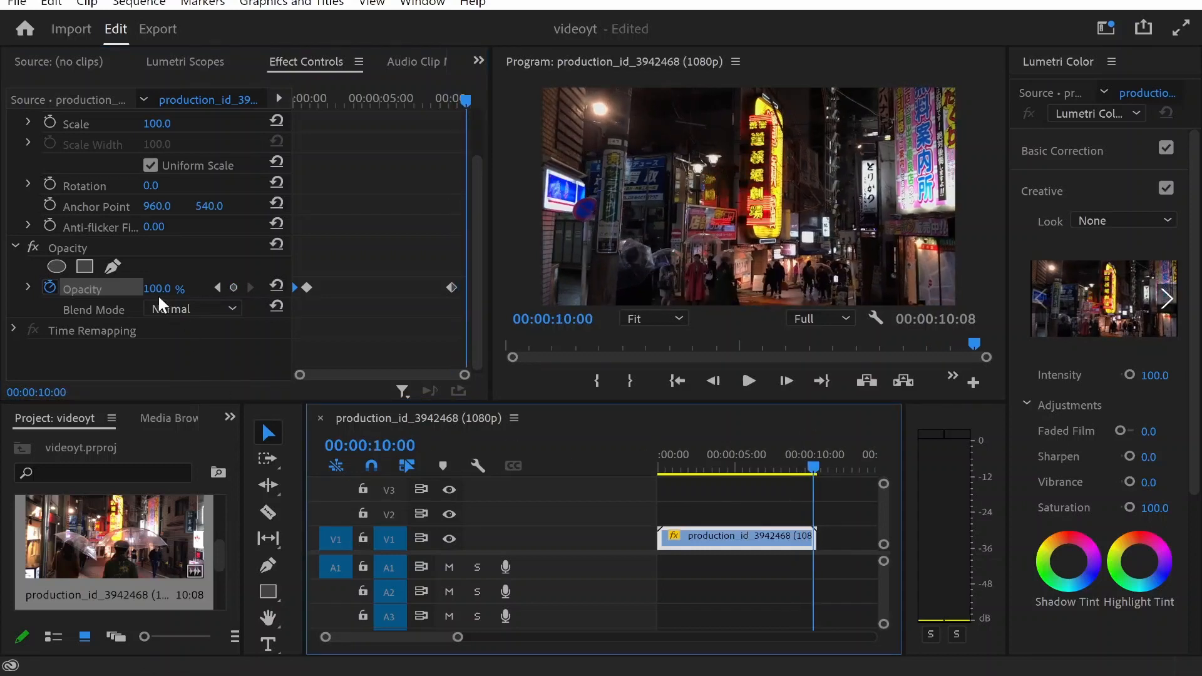
pyautogui.doubleClick(163, 288)
pyautogui.write('0')
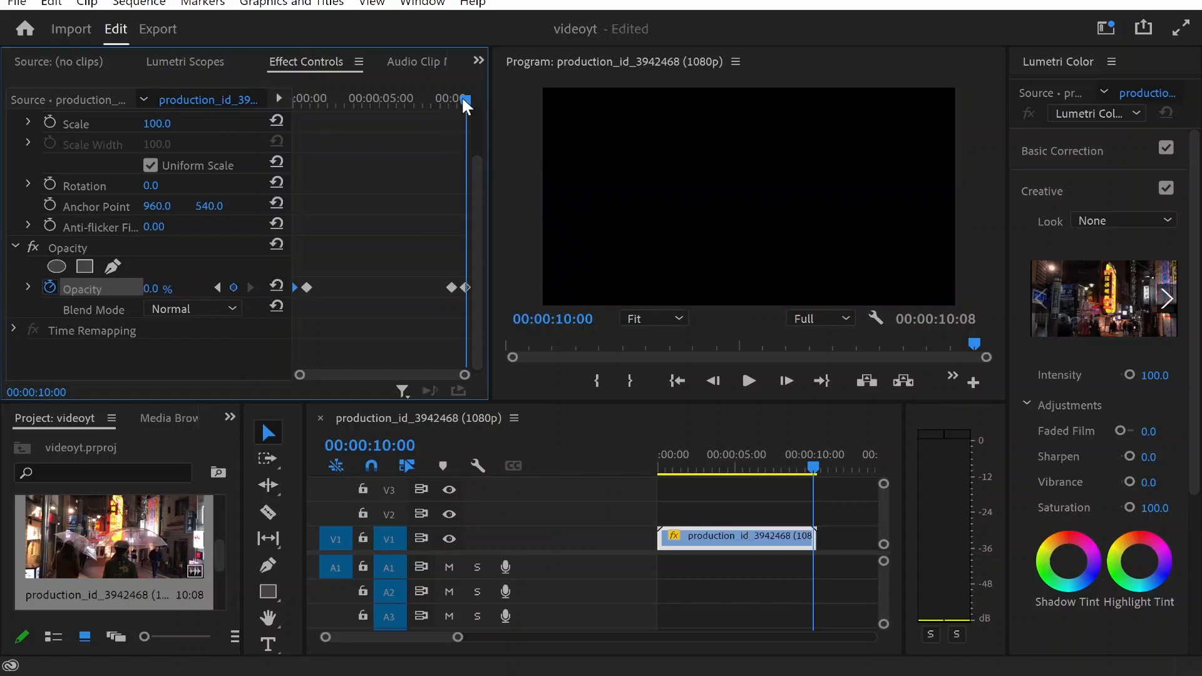
pyautogui.moveTo(487, 278)
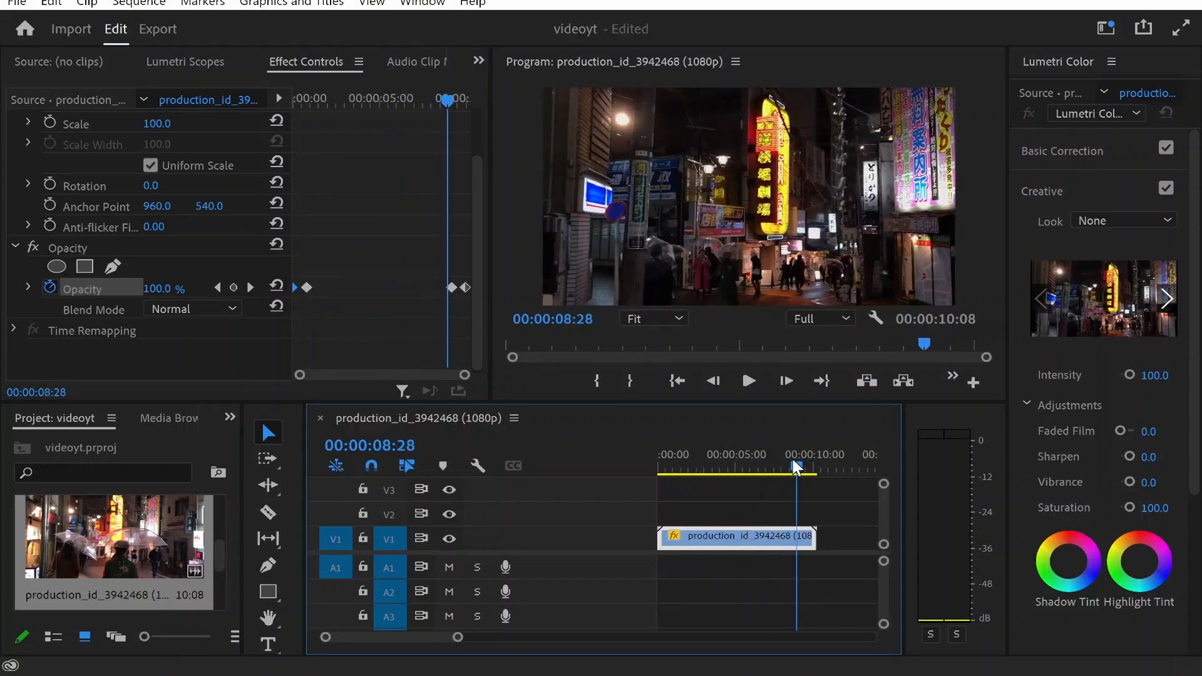
pyautogui.click(797, 466)
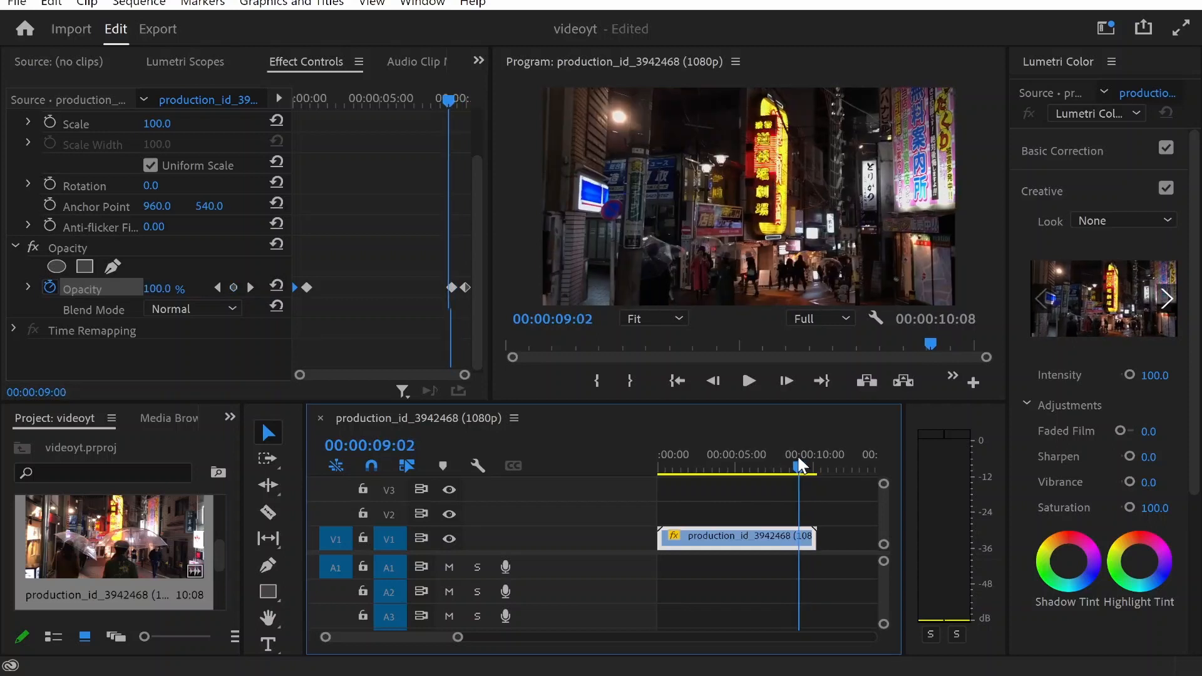